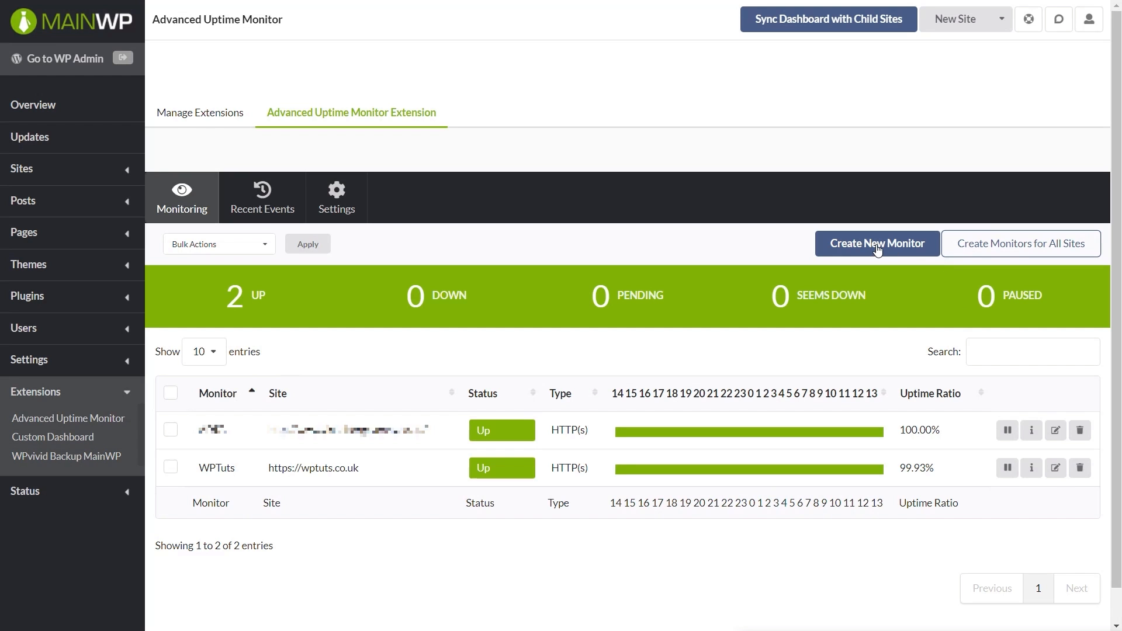
- Start creating monitors for all managed sites, cancel, then review the Recent Events and Settings tabs
left_click(876, 243)
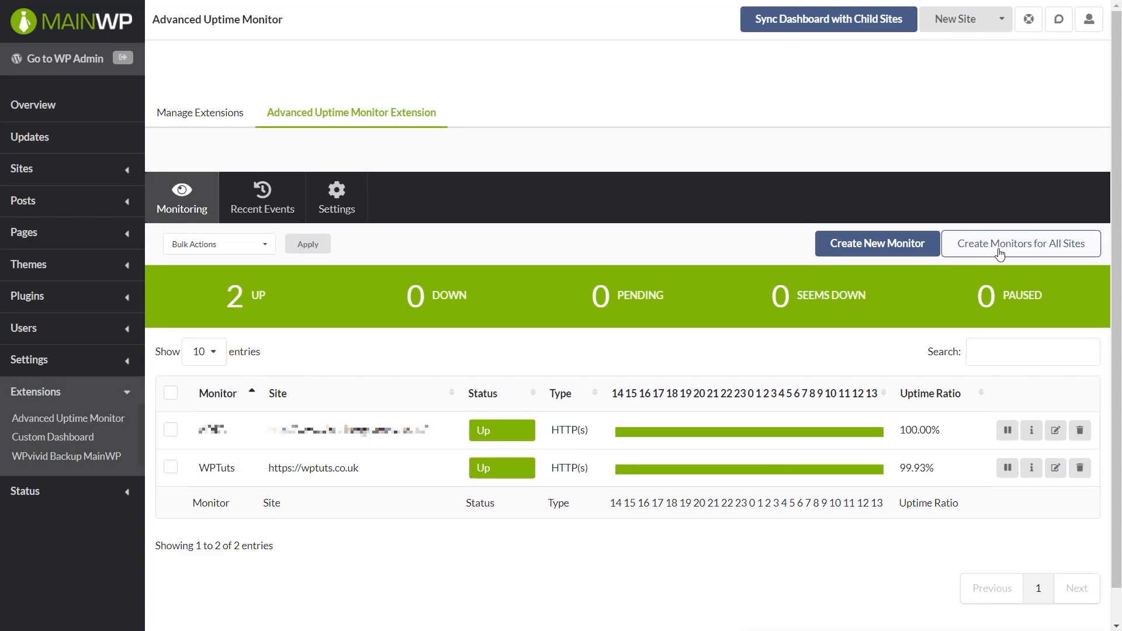
left_click(1020, 243)
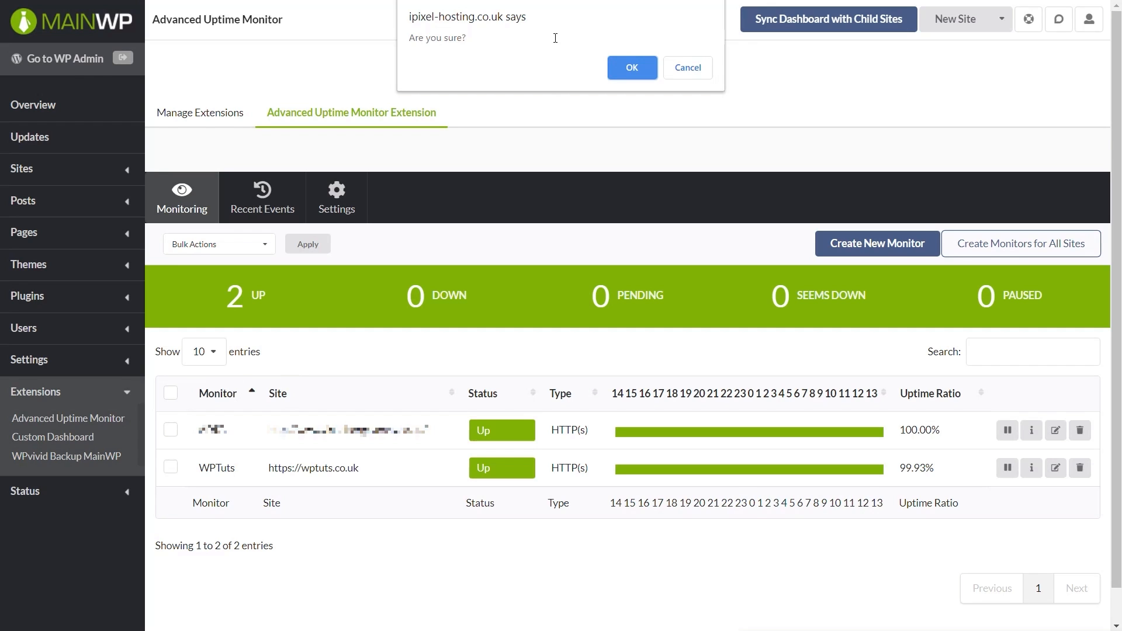
left_click(630, 67)
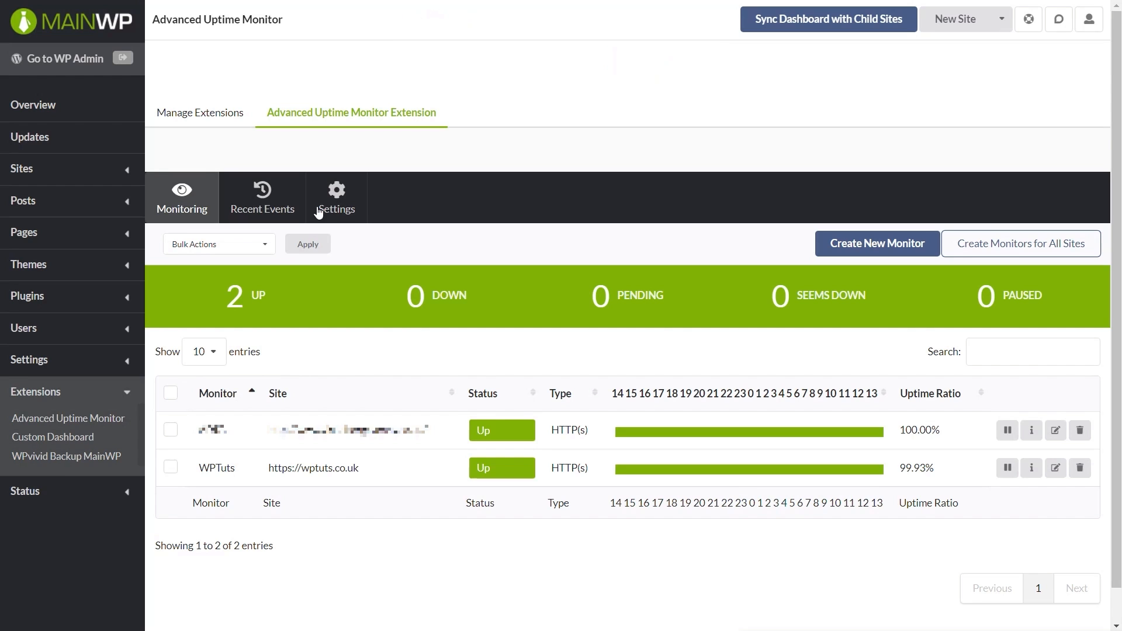
left_click(262, 197)
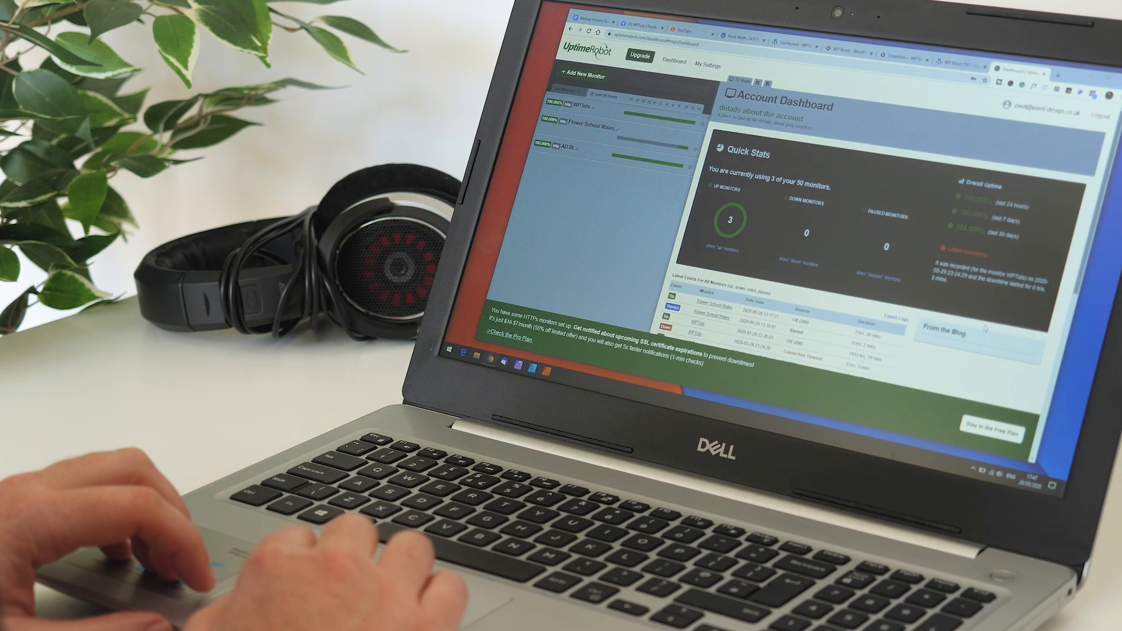
- Scroll the UptimeRobot dashboard down to the Latest Events table for all monitors
scroll("down", 3)
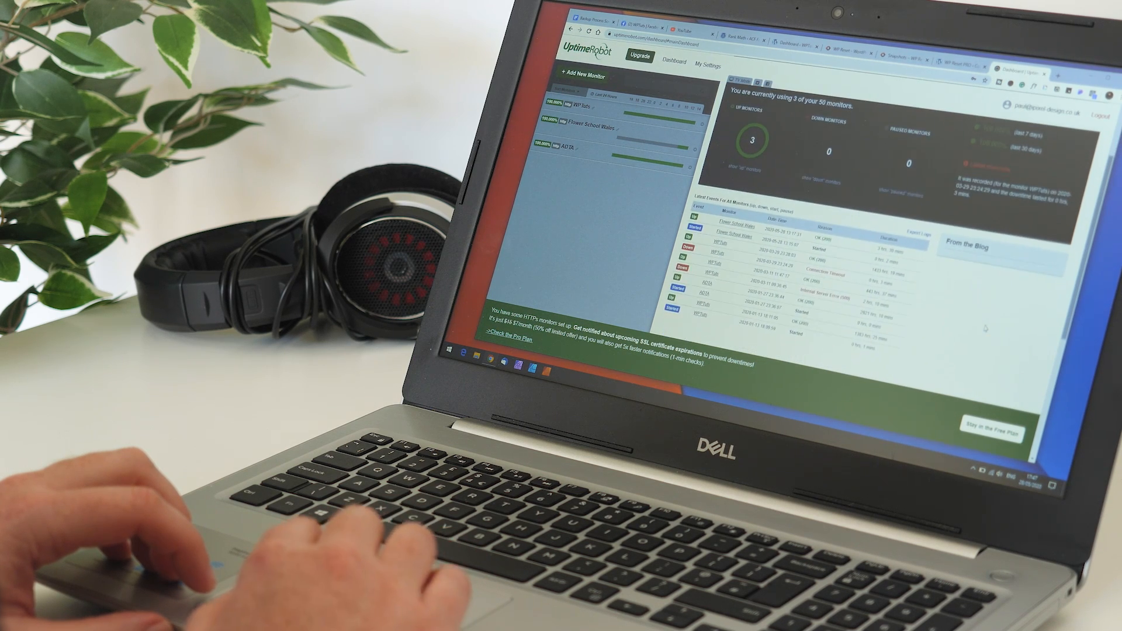